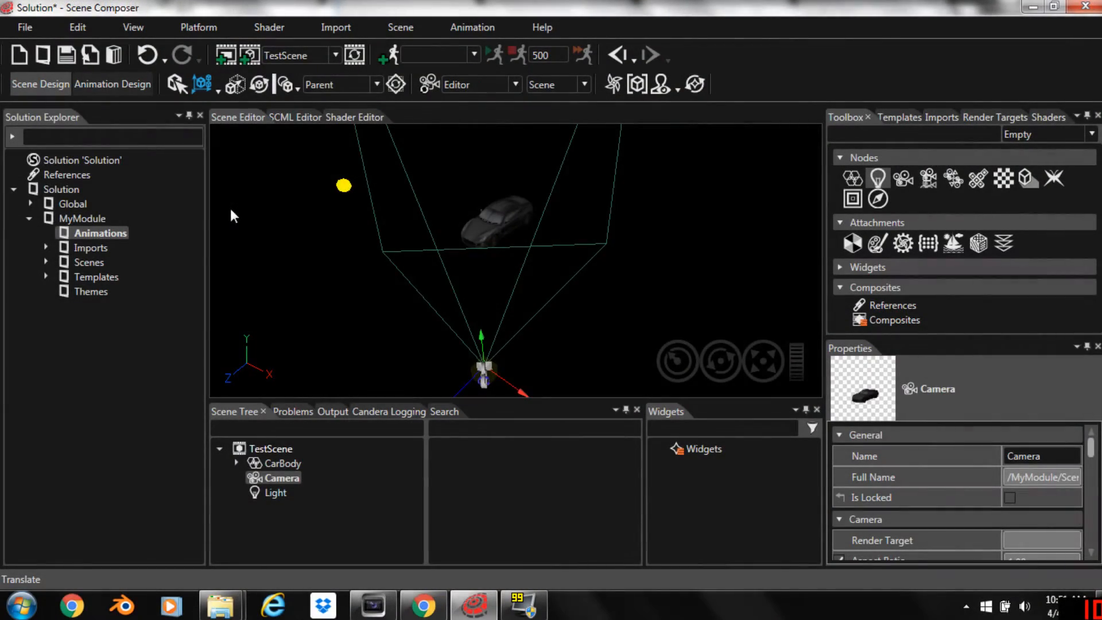
mouse_move(305, 190)
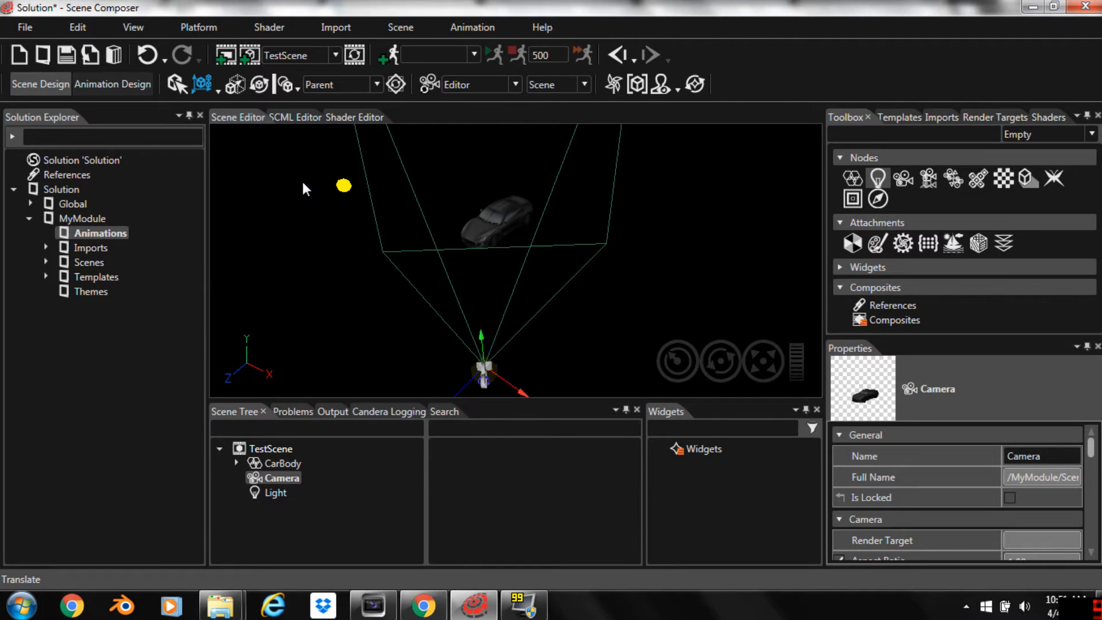
mouse_move(291, 184)
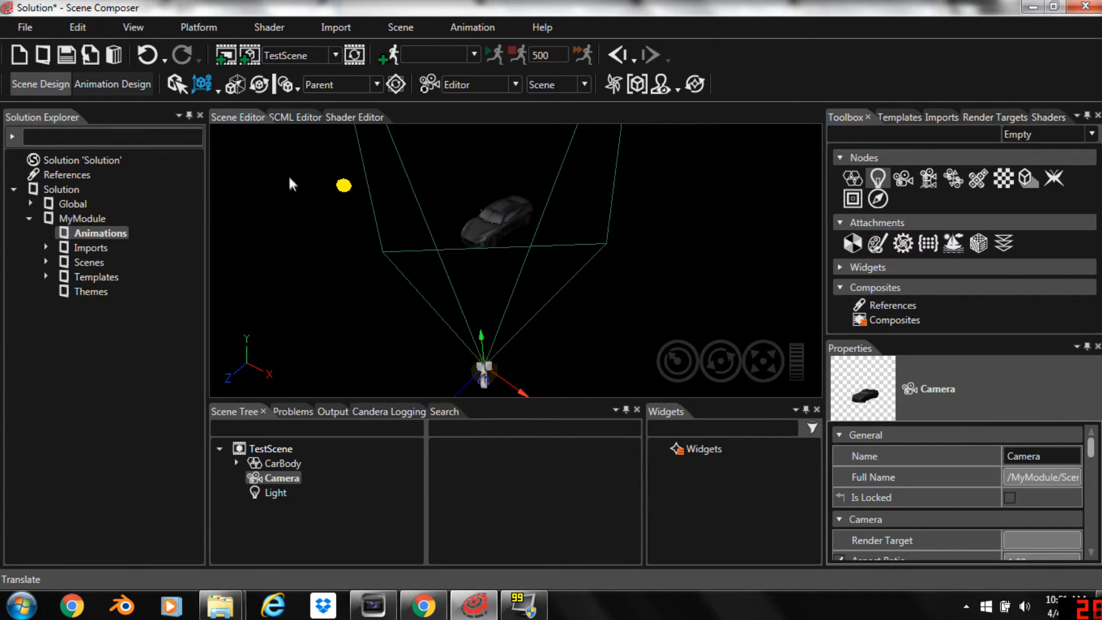
mouse_move(287, 342)
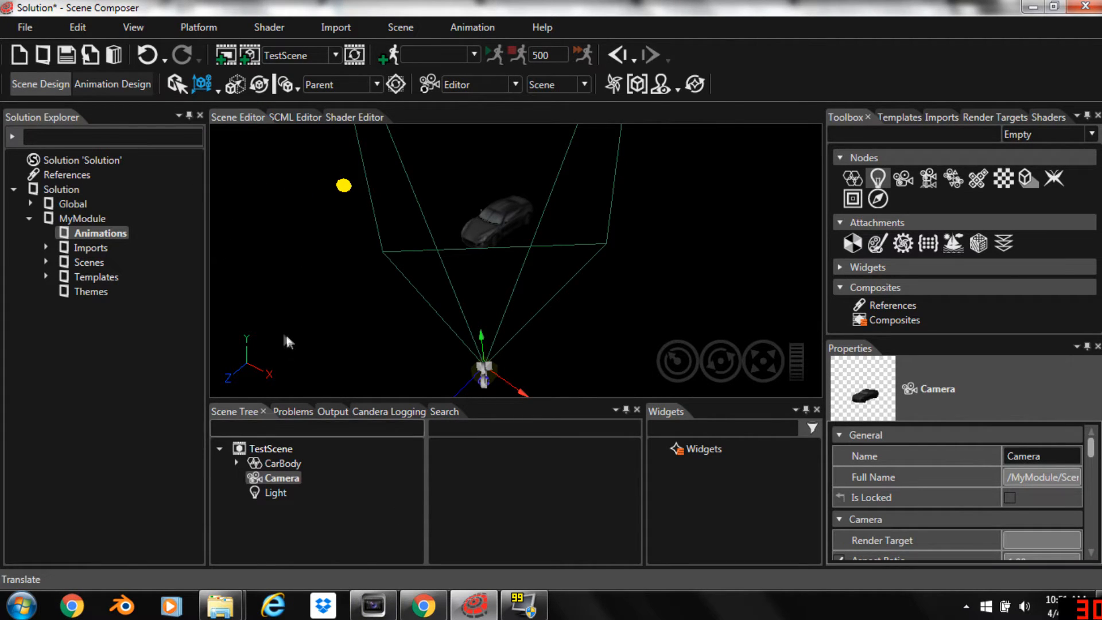
mouse_move(112, 95)
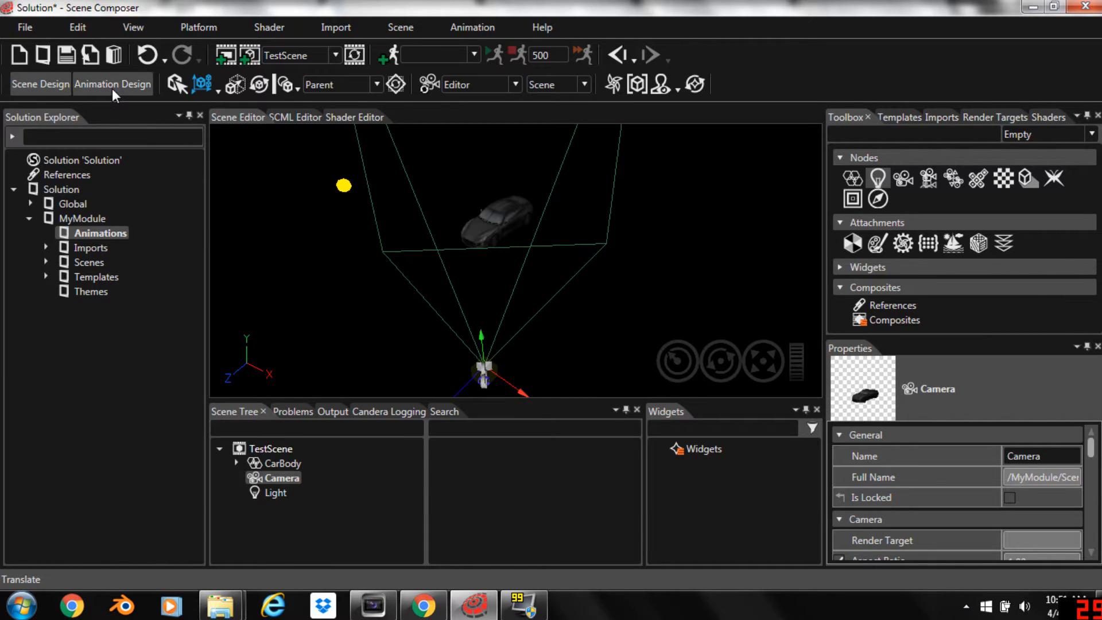
Switch to Animation Design and add a new animation named Camera
click(112, 84)
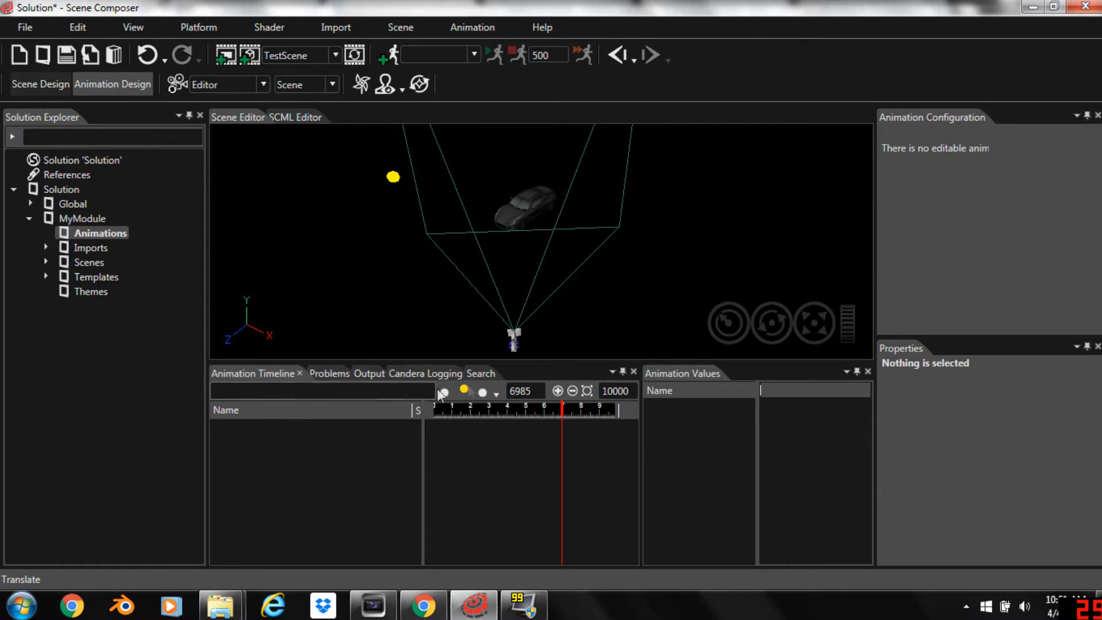
mouse_move(540, 344)
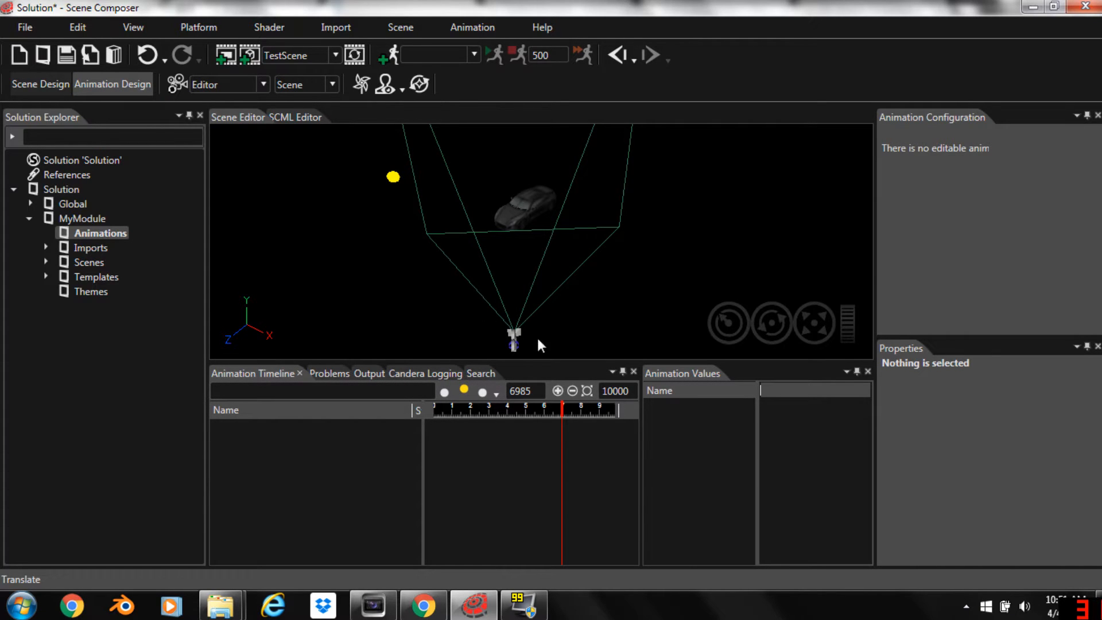
click(473, 55)
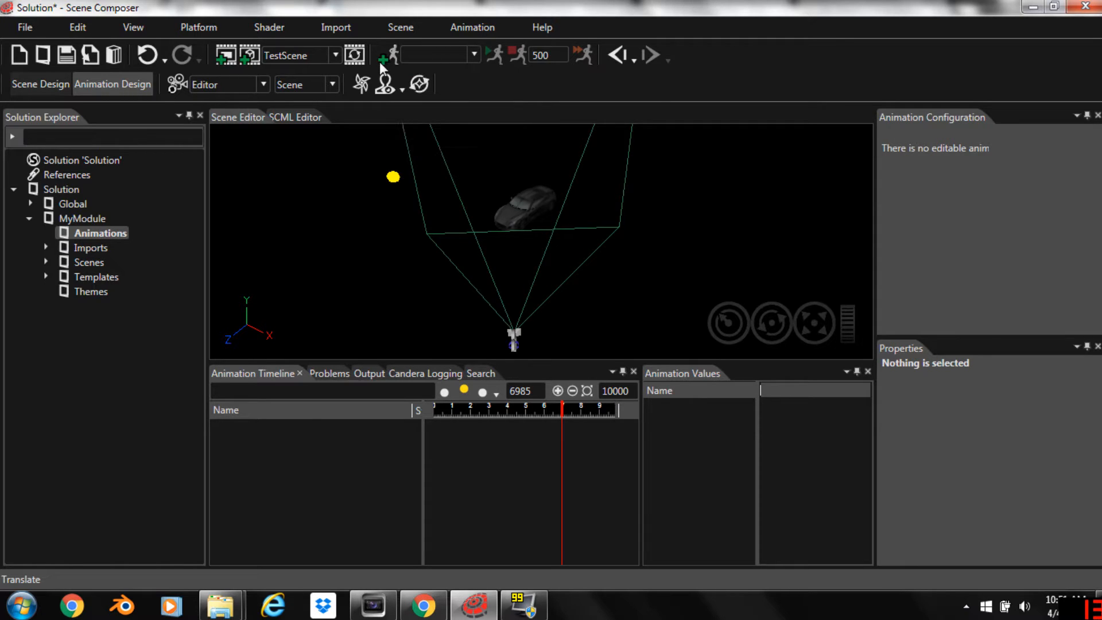
click(384, 55)
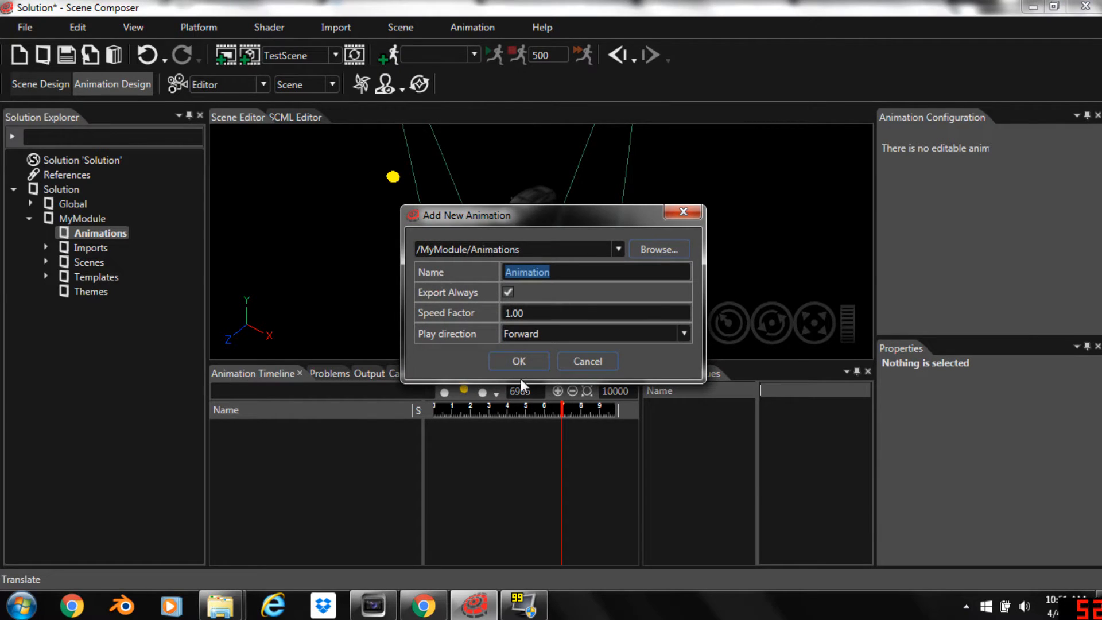
click(518, 360)
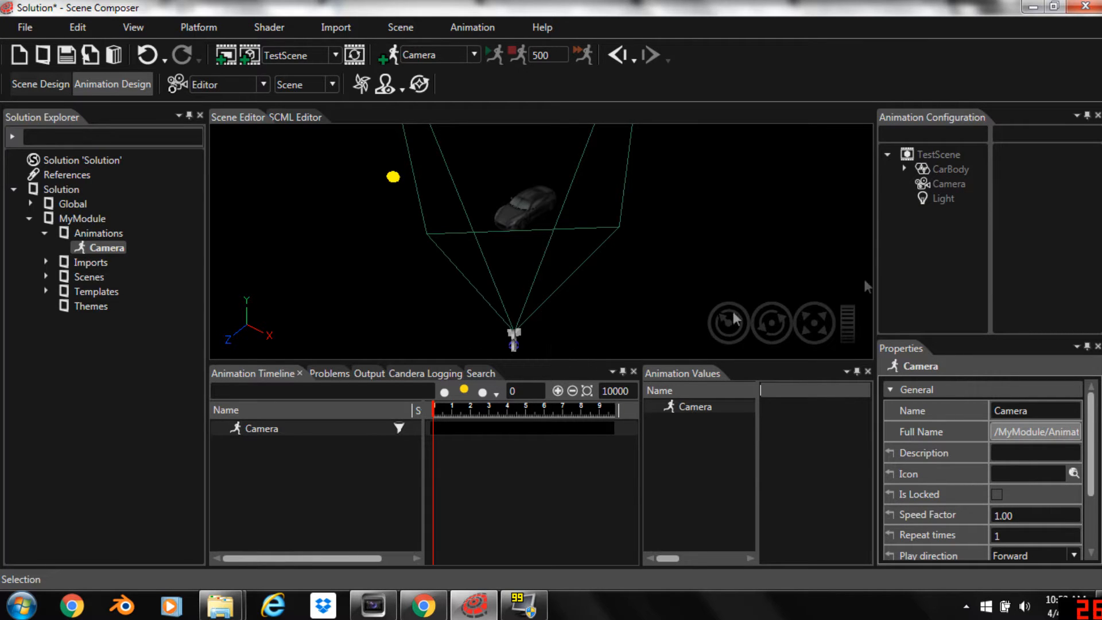
mouse_move(913, 175)
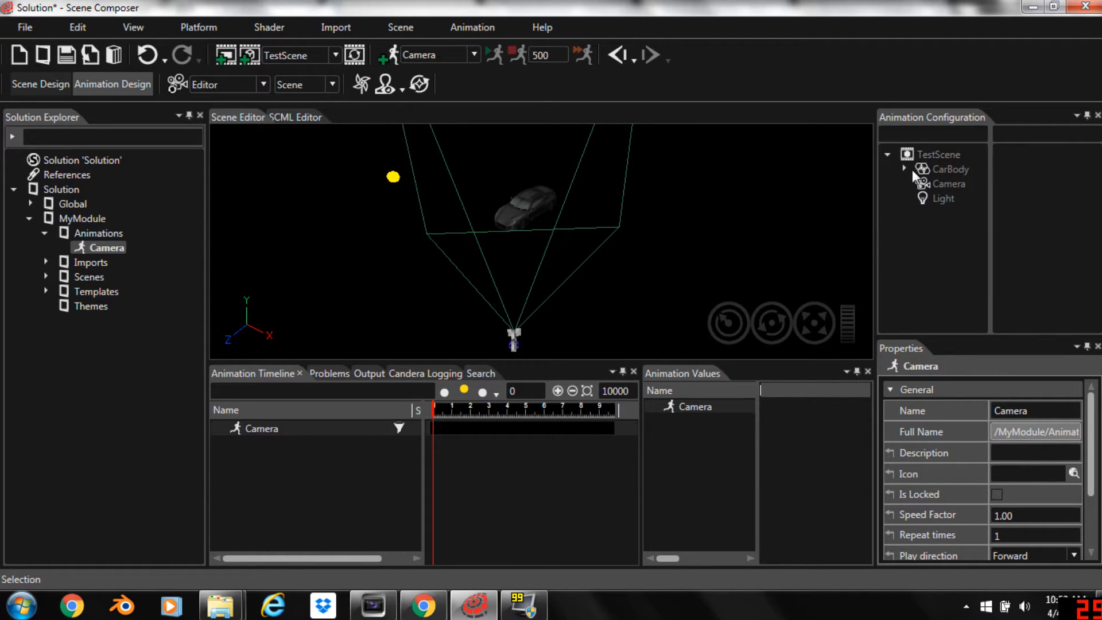
Add an animated Position property with X, Y, Z checked to the Camera node
right_click(950, 184)
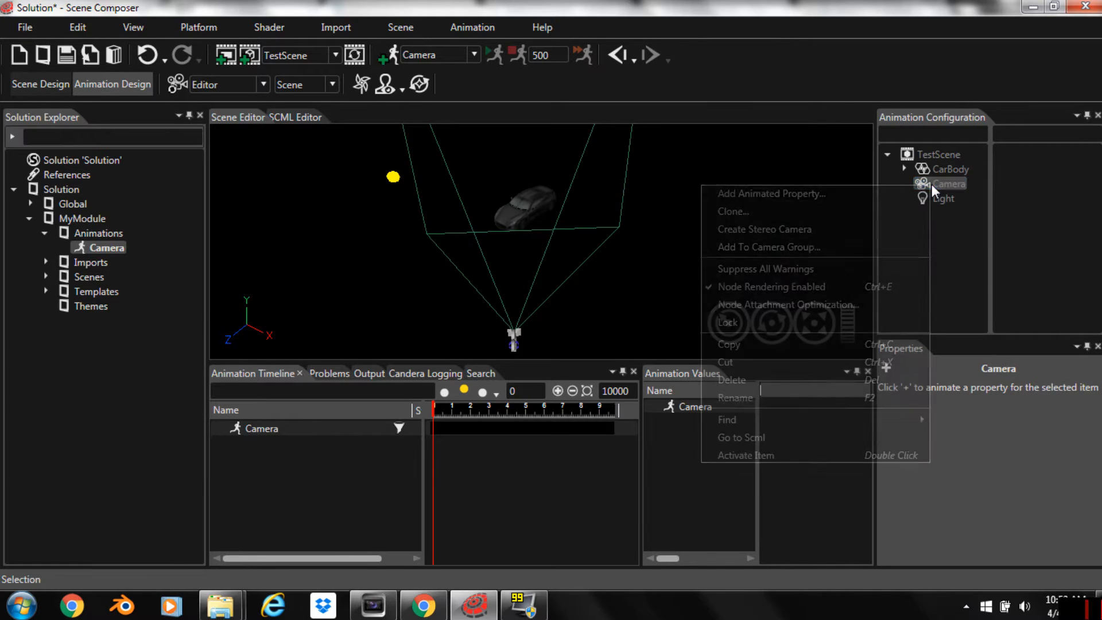
mouse_move(871, 195)
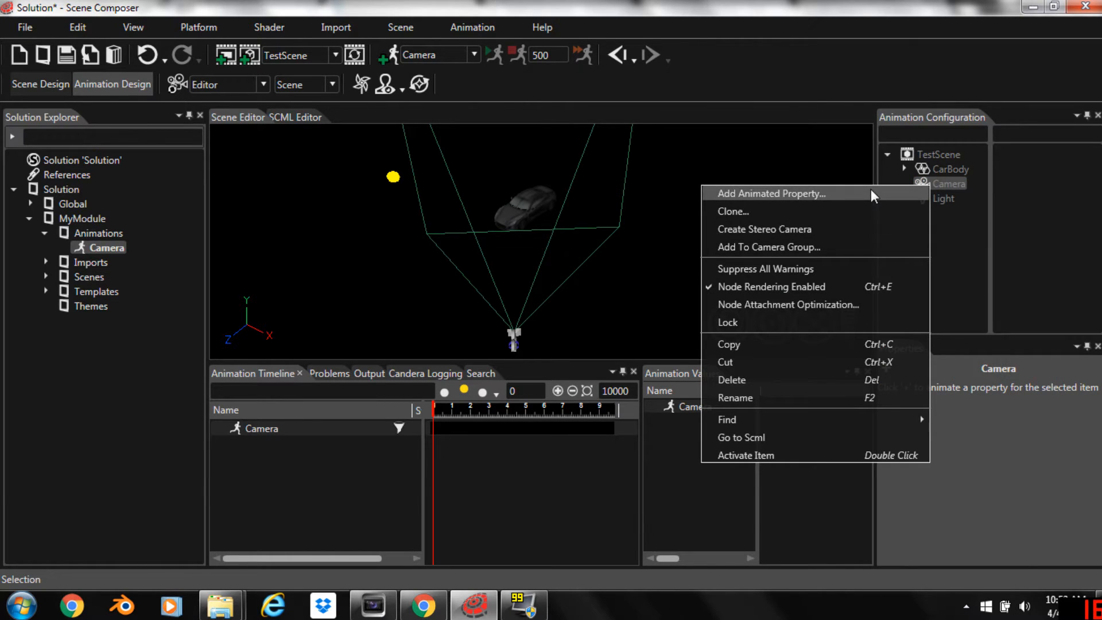
click(770, 193)
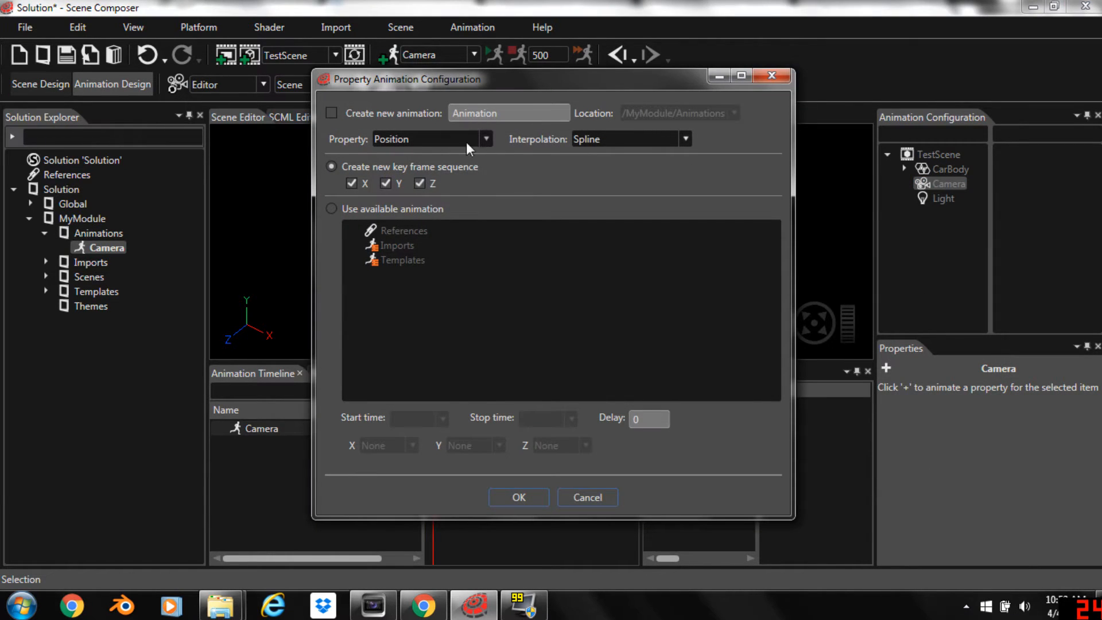
mouse_move(526, 506)
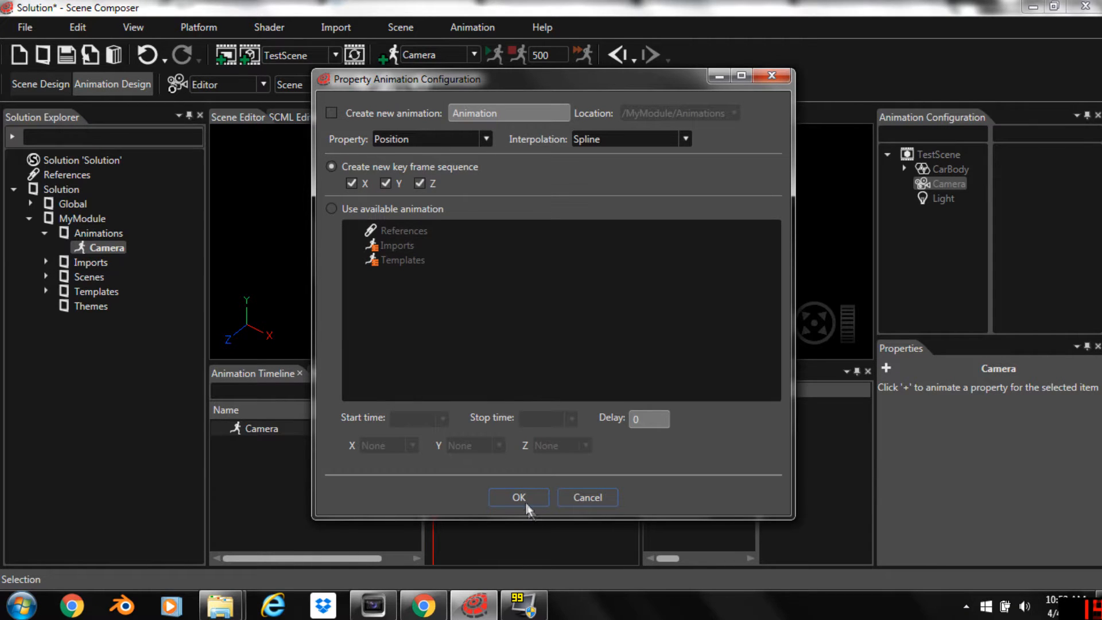
click(519, 497)
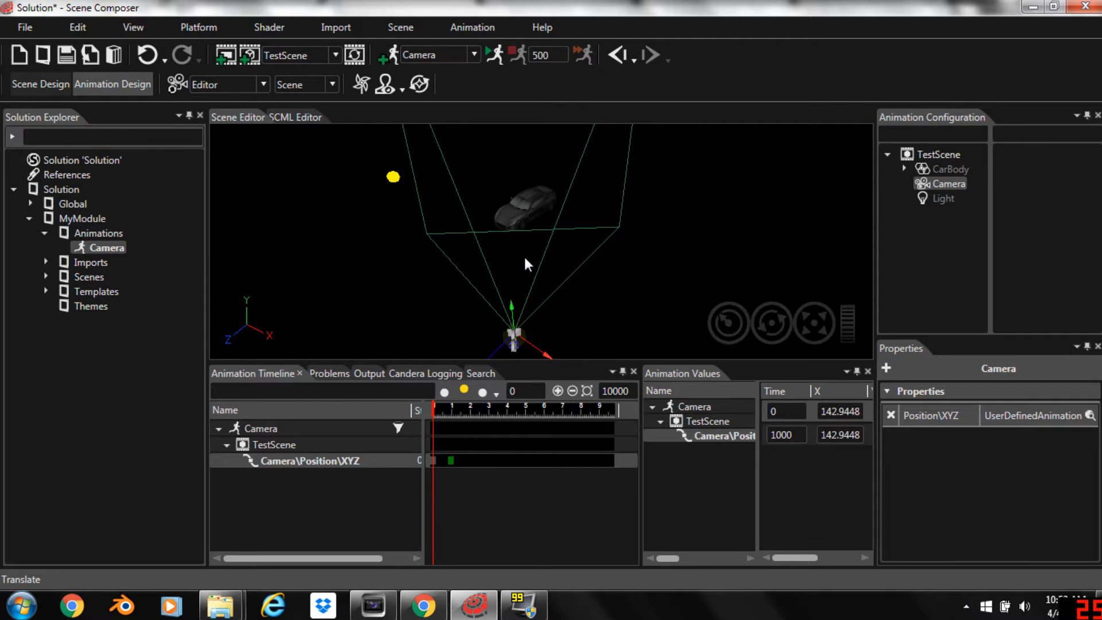
Insert position keyframes at 3075 and 6370 and move the camera sideways at 3075
right_click(449, 460)
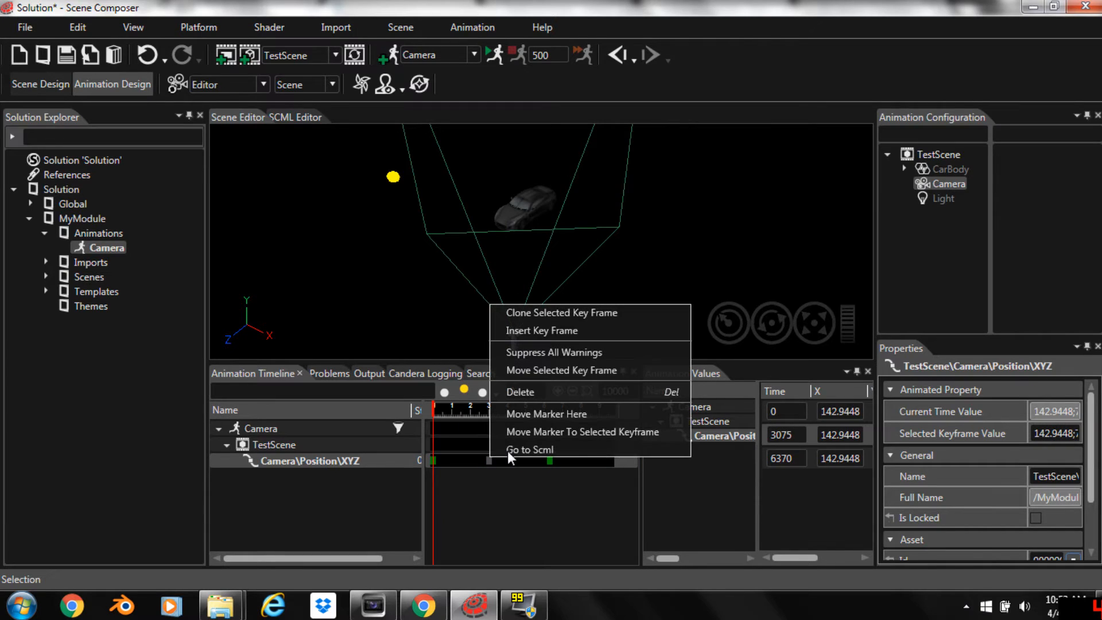
mouse_move(543, 431)
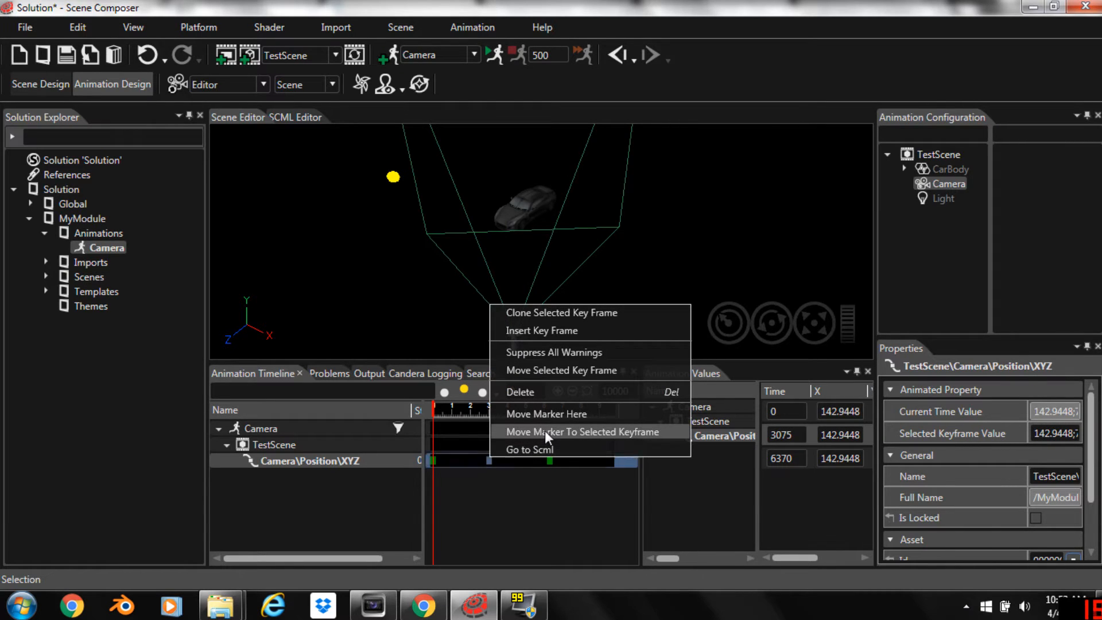
click(583, 431)
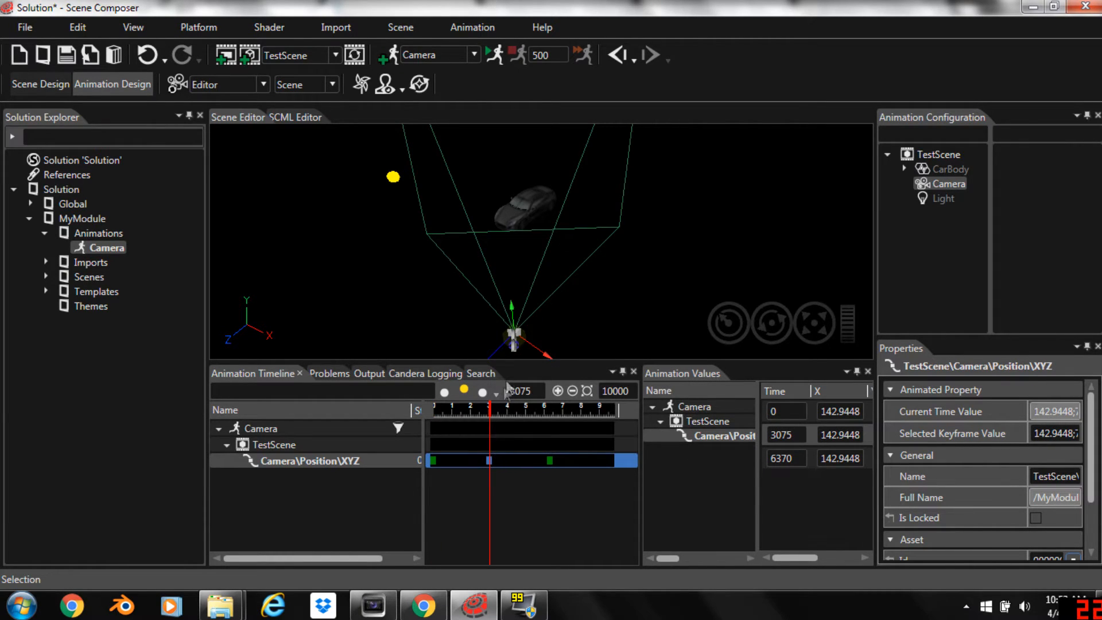
click(512, 334)
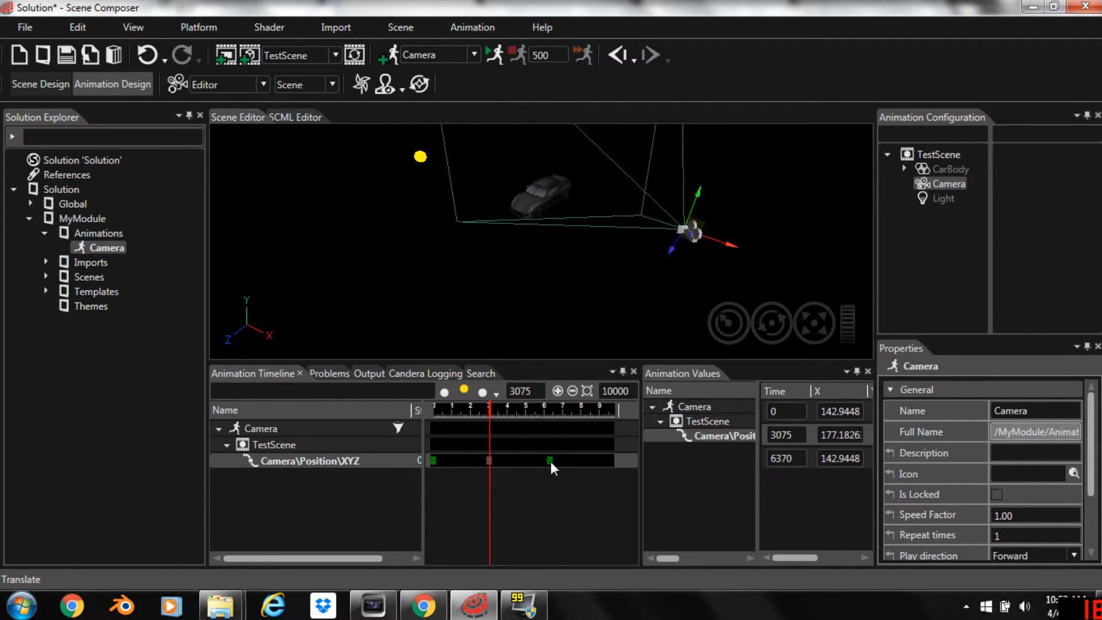
click(549, 461)
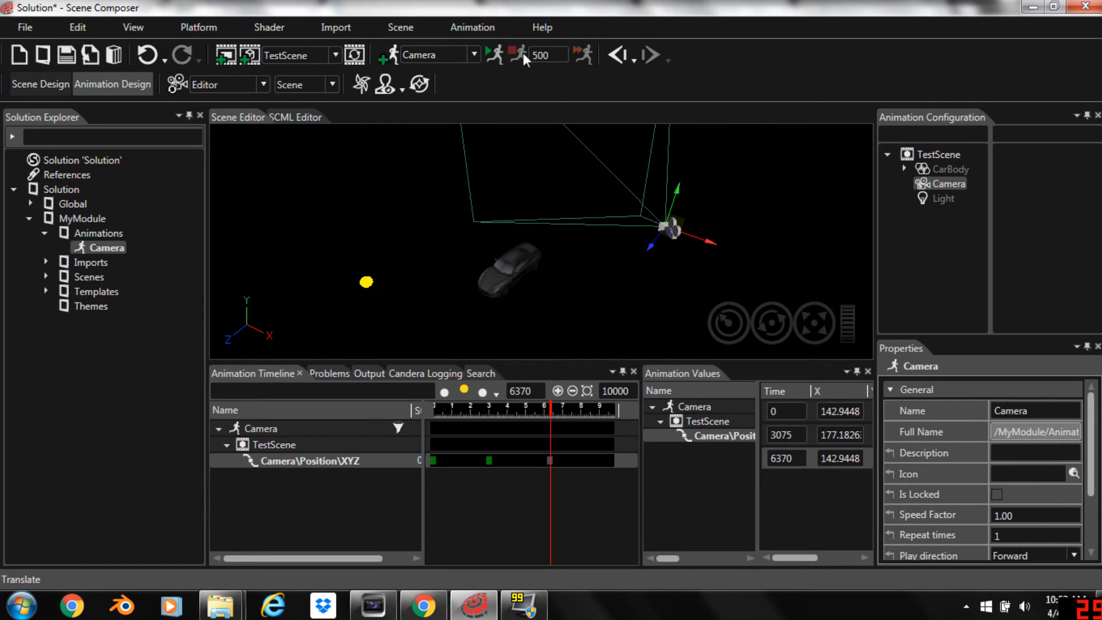
Play the animation viewed through Scene: Camera and select the Position XYZ track
click(517, 55)
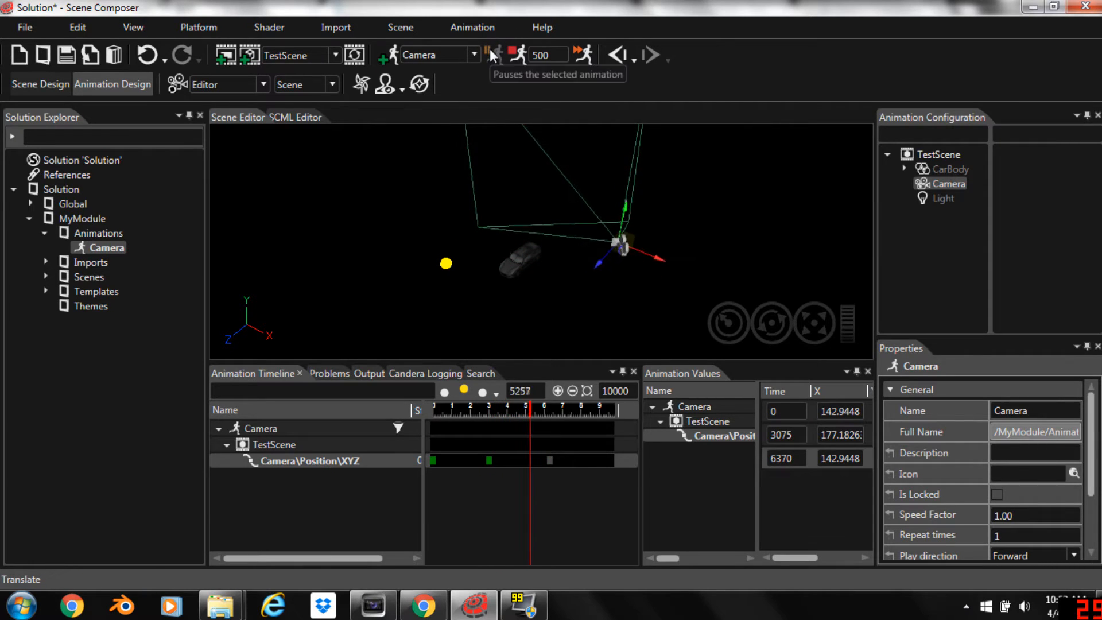
click(264, 84)
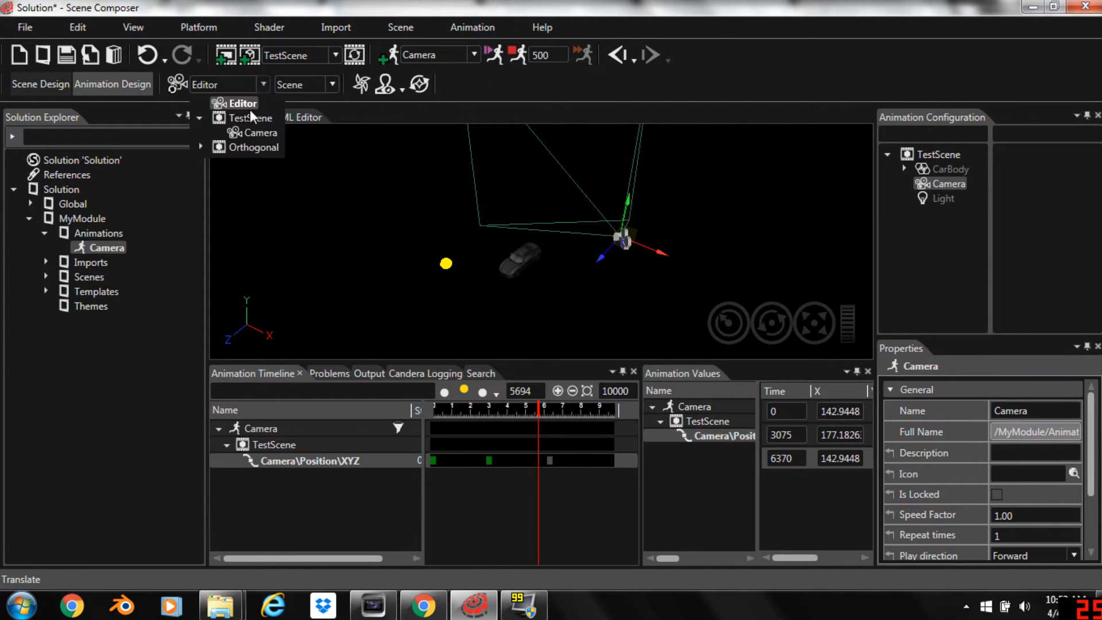
click(261, 132)
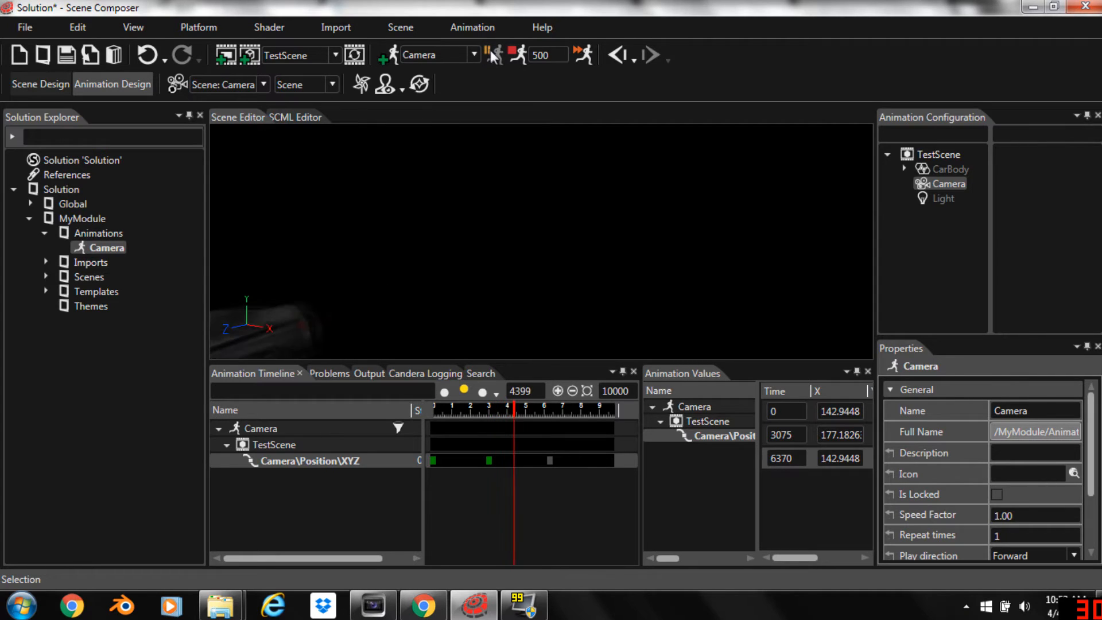
click(493, 55)
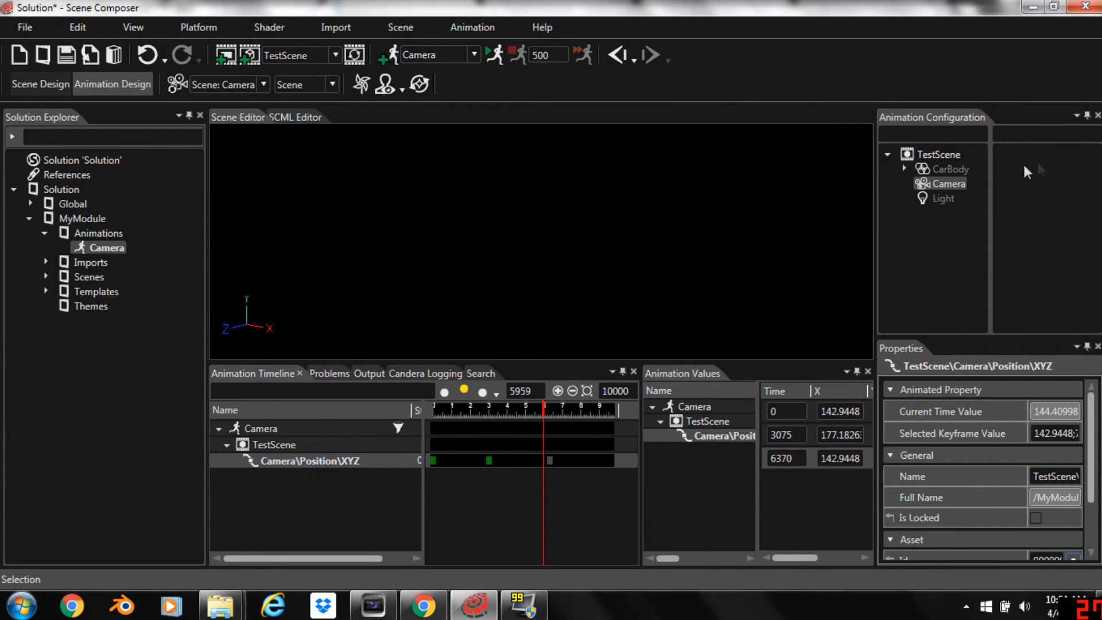
Add an animated Rotation property with Spline interpolation on X, Y, Z to the camera
right_click(946, 183)
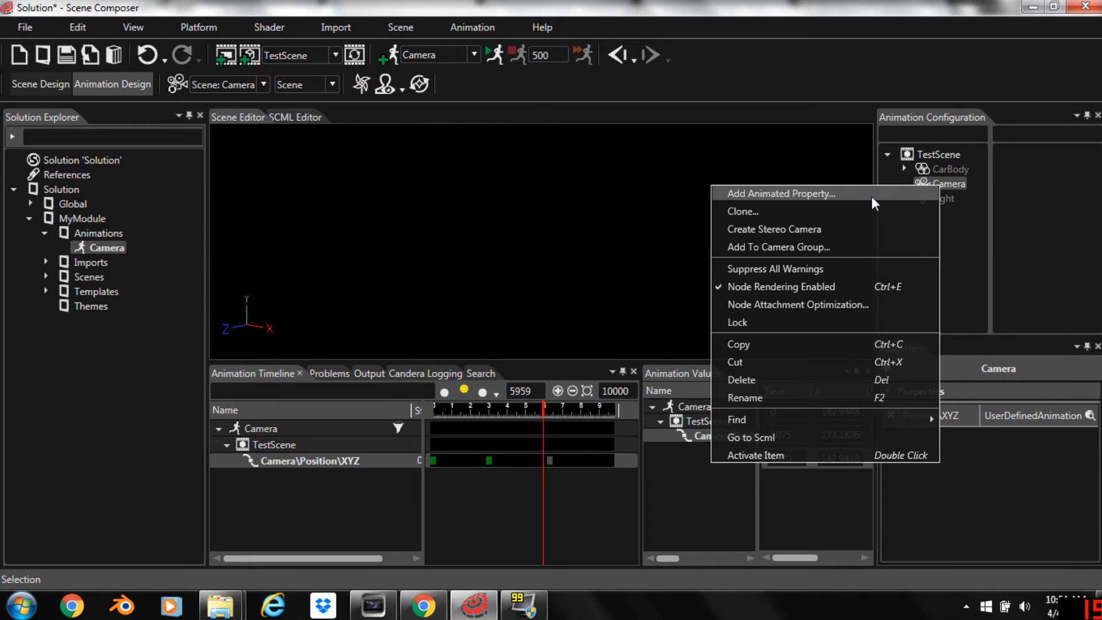
click(778, 193)
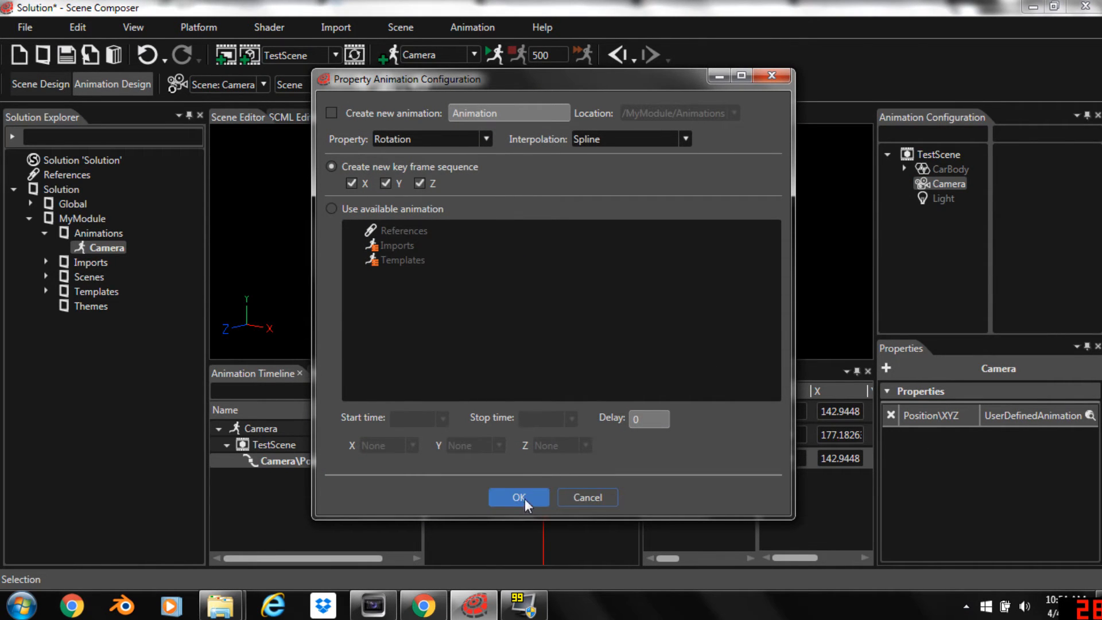
click(519, 497)
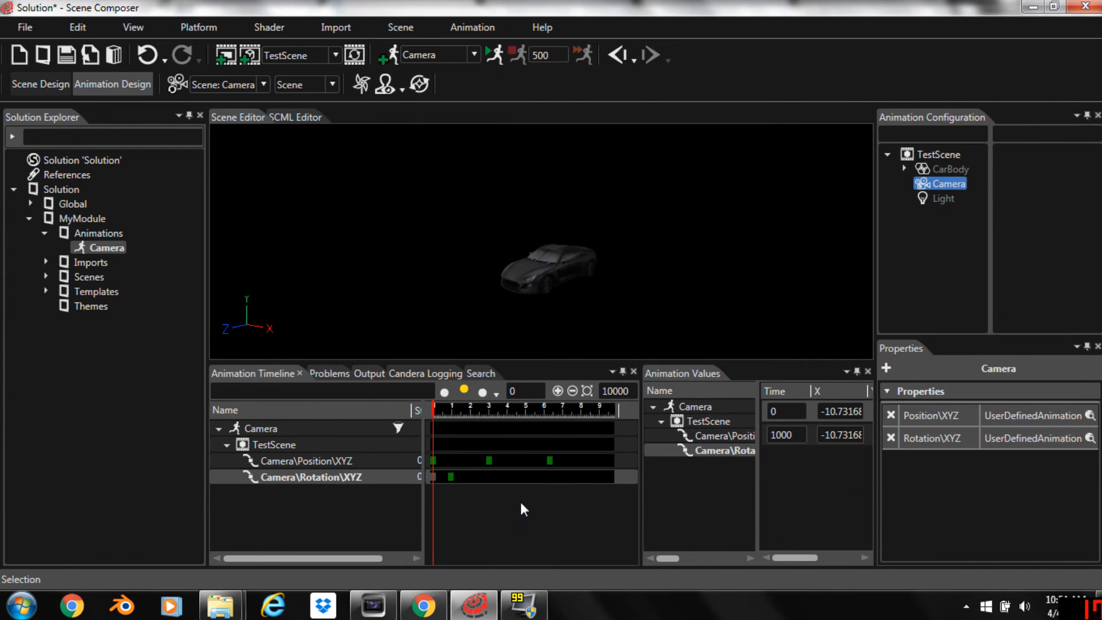
click(492, 476)
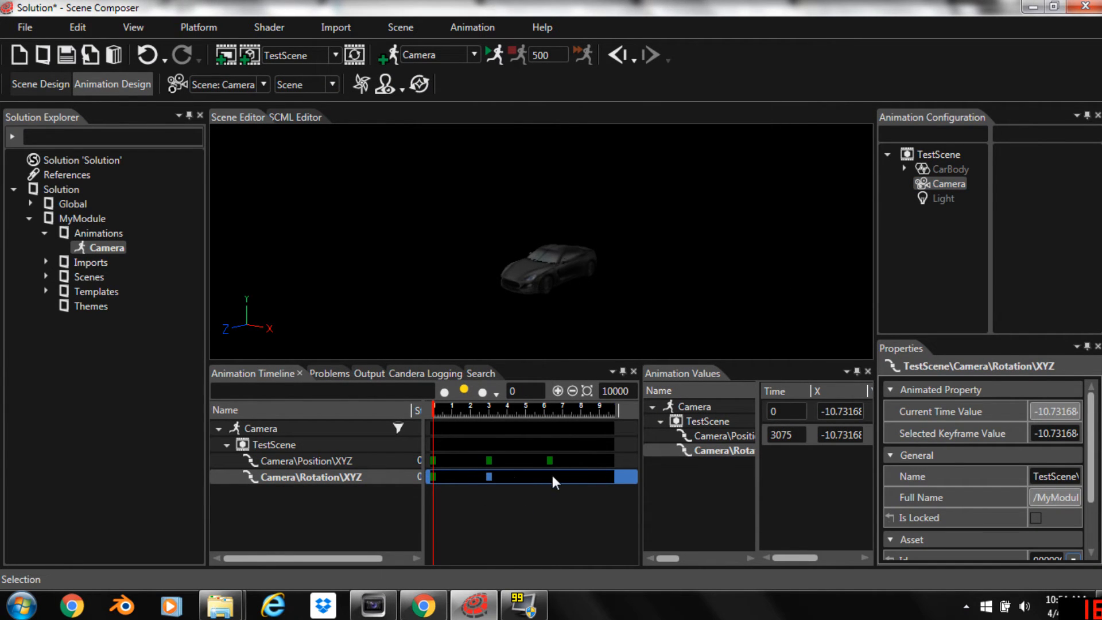
Insert rotation keyframes at 3075 and 6370 and move the marker to the selected keyframe
right_click(553, 482)
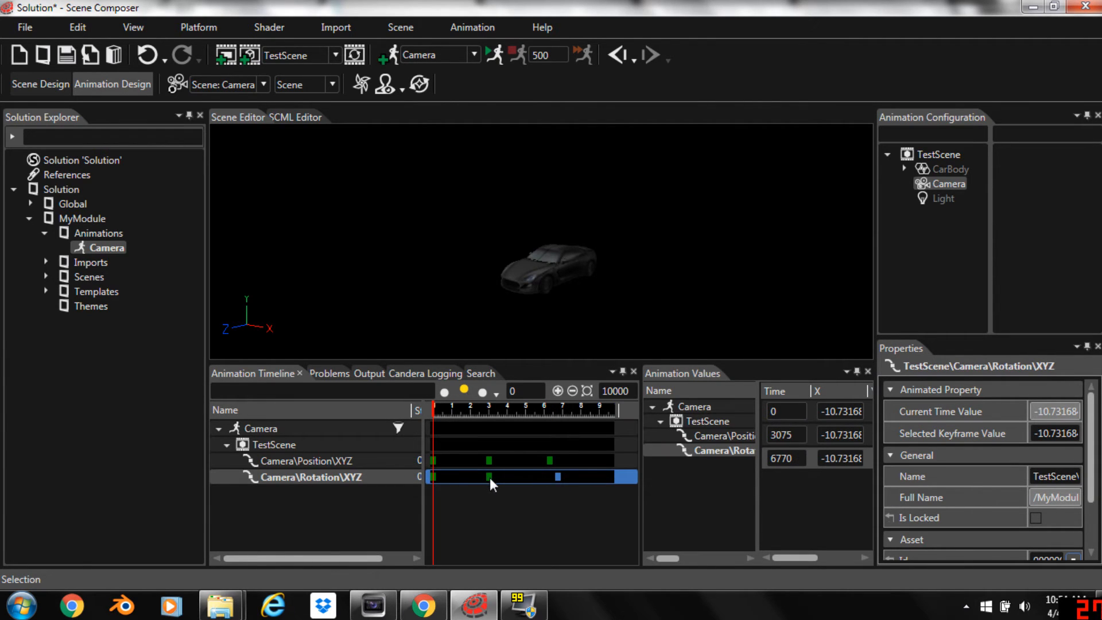
right_click(492, 483)
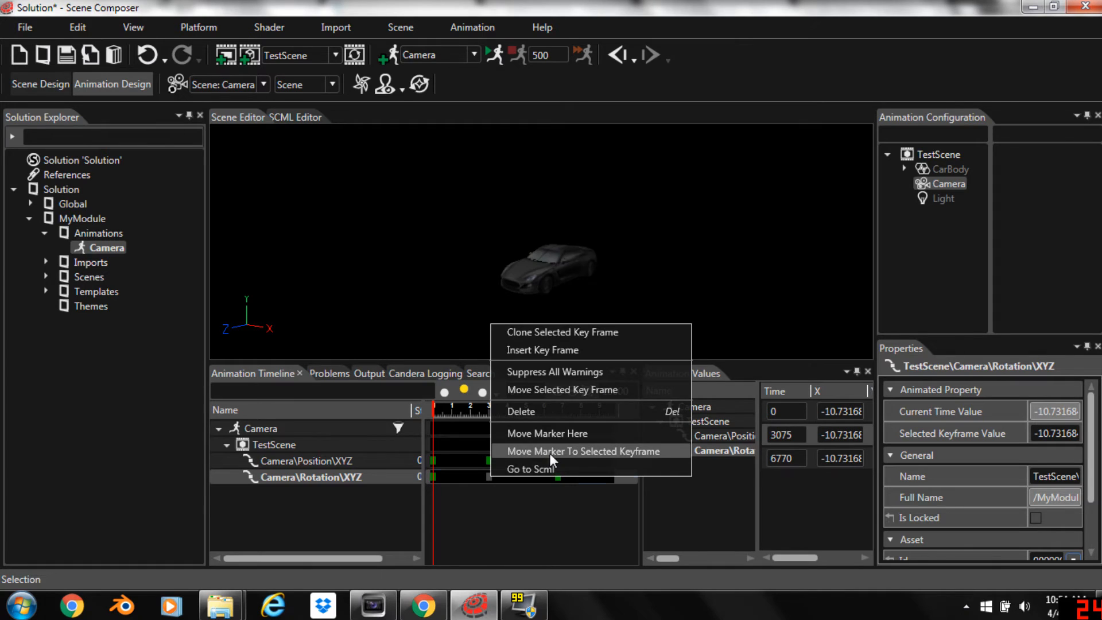
click(584, 451)
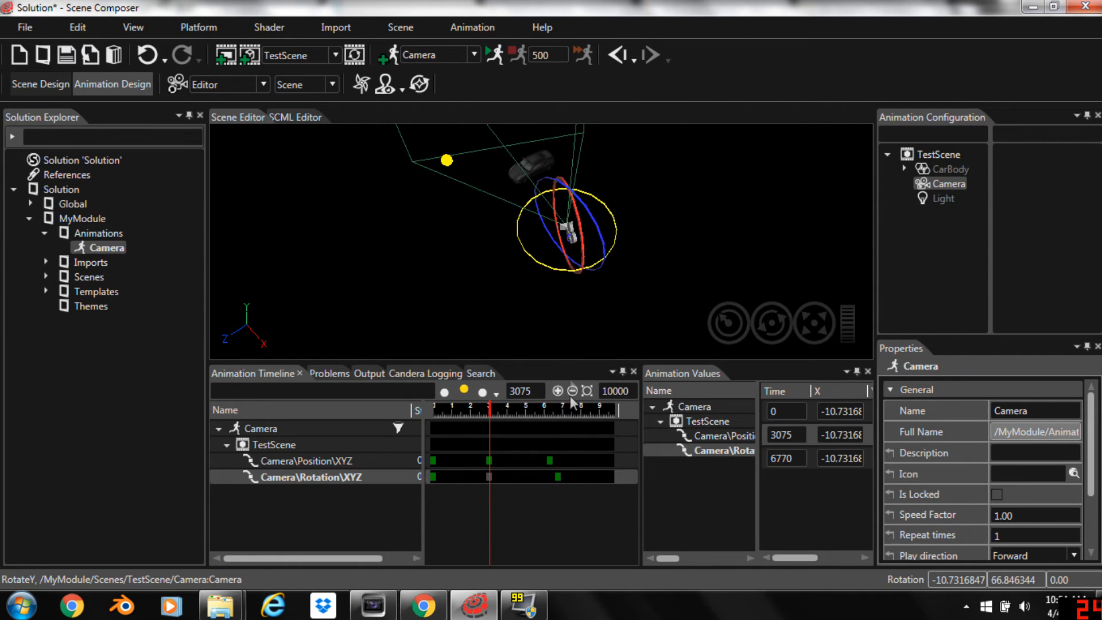
click(530, 477)
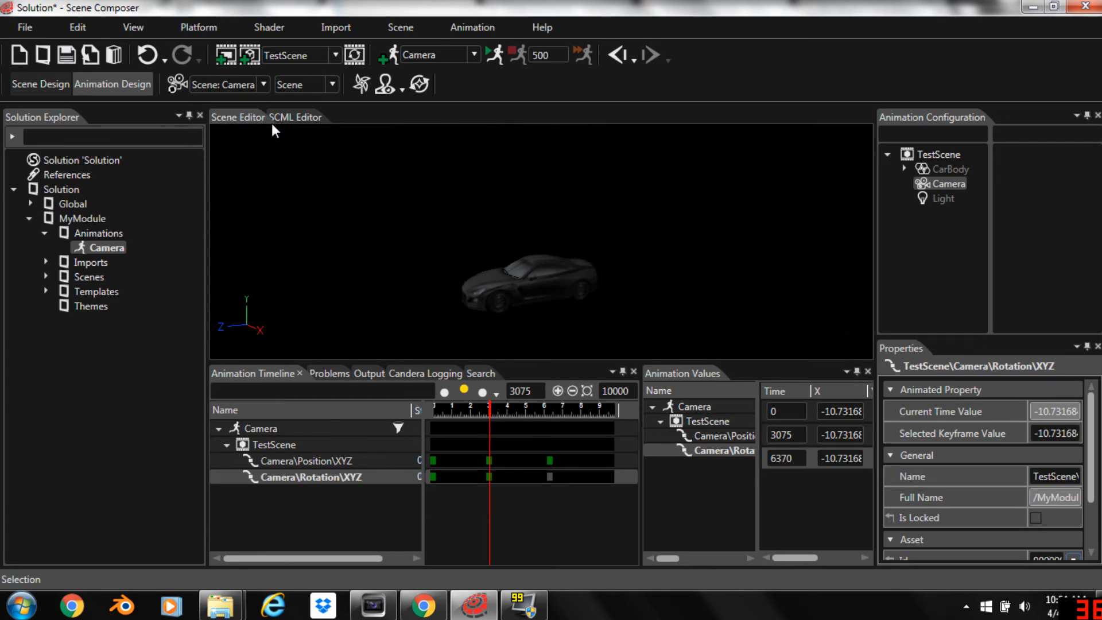
Rotate the camera toward the car in Editor view and check the angle through Scene: Camera
click(264, 84)
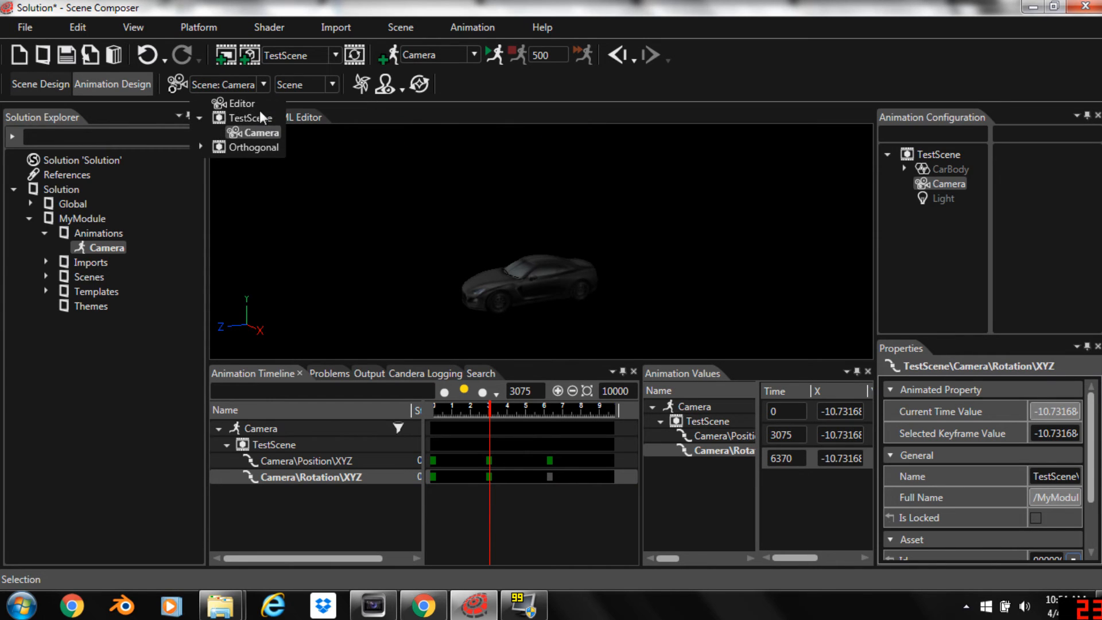
click(241, 103)
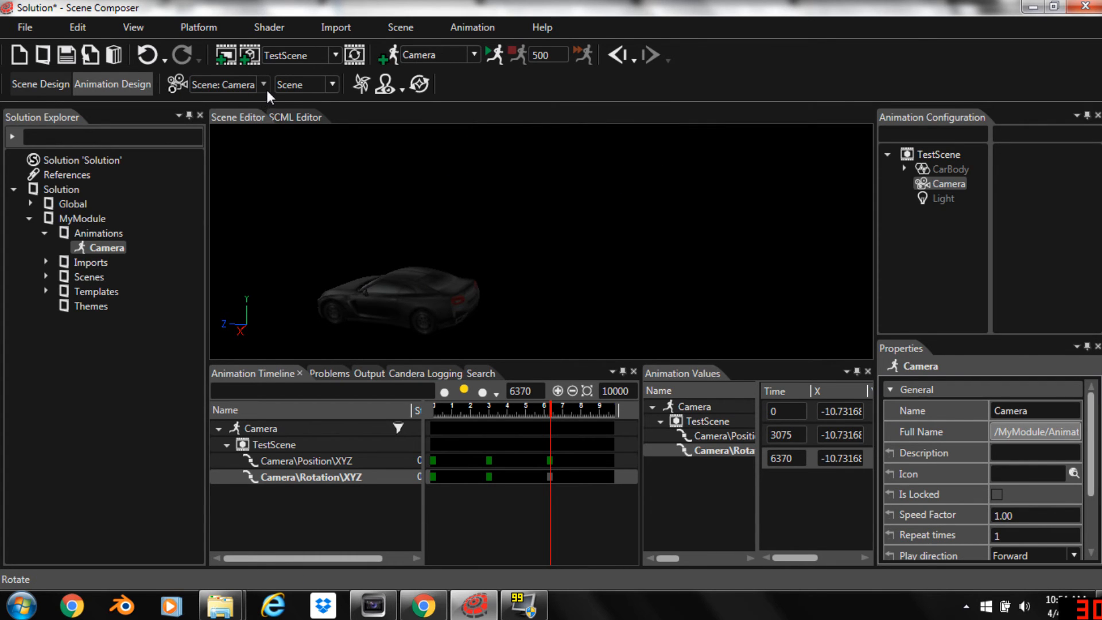
click(224, 83)
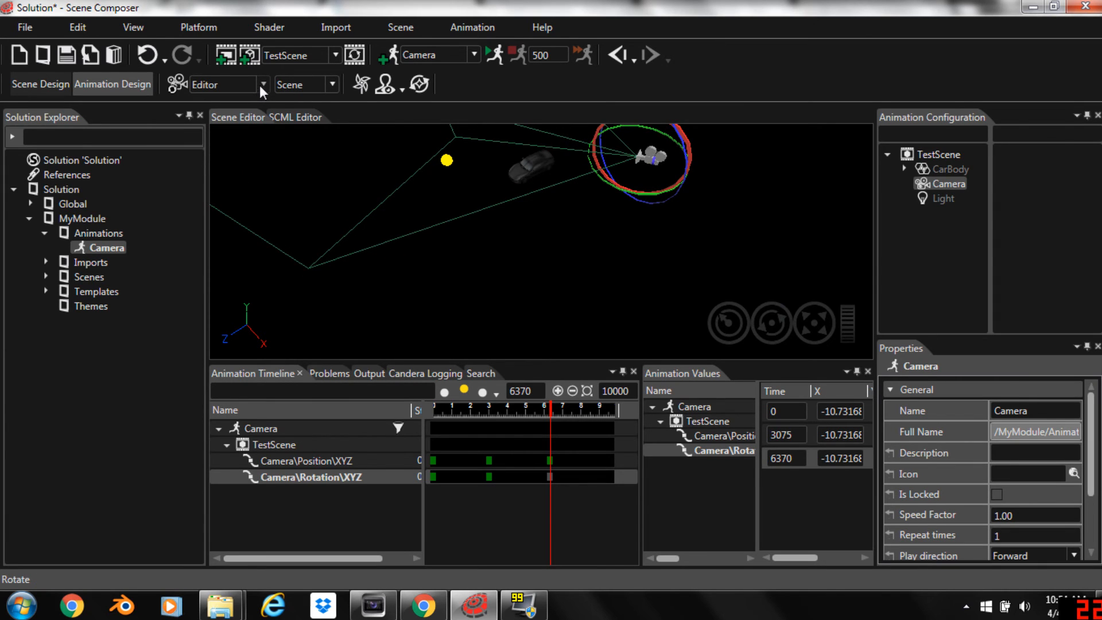
click(263, 84)
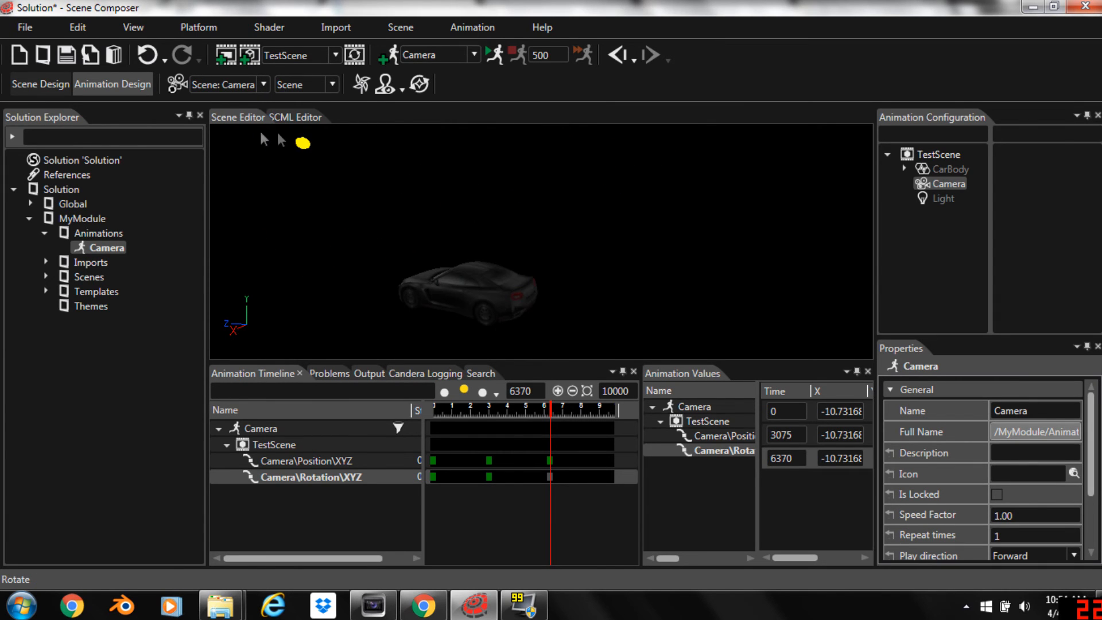
click(492, 55)
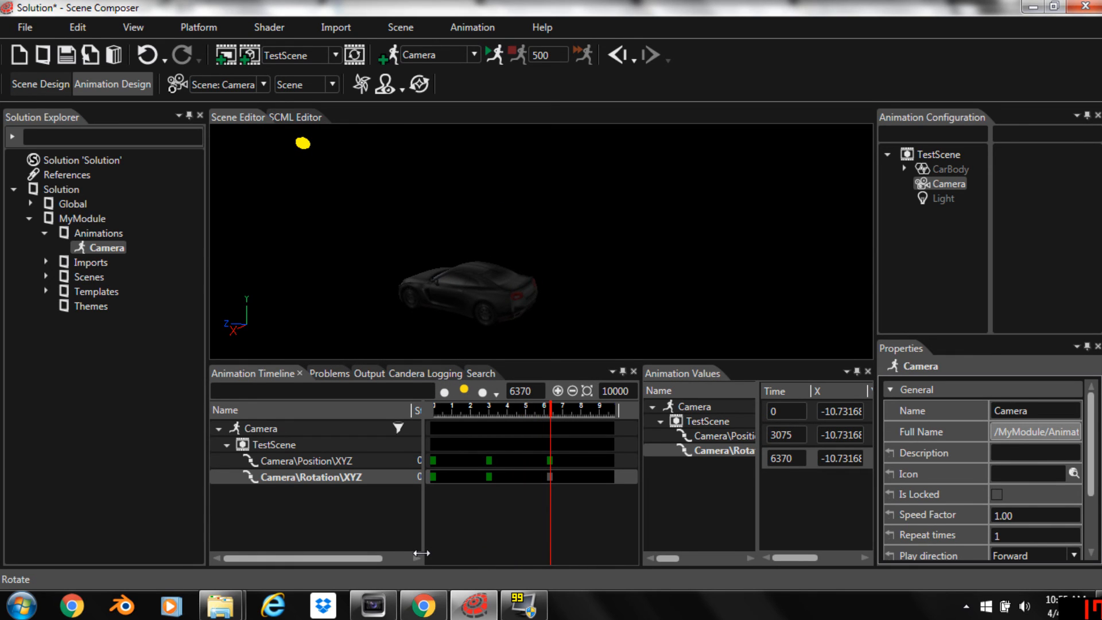
mouse_move(433, 541)
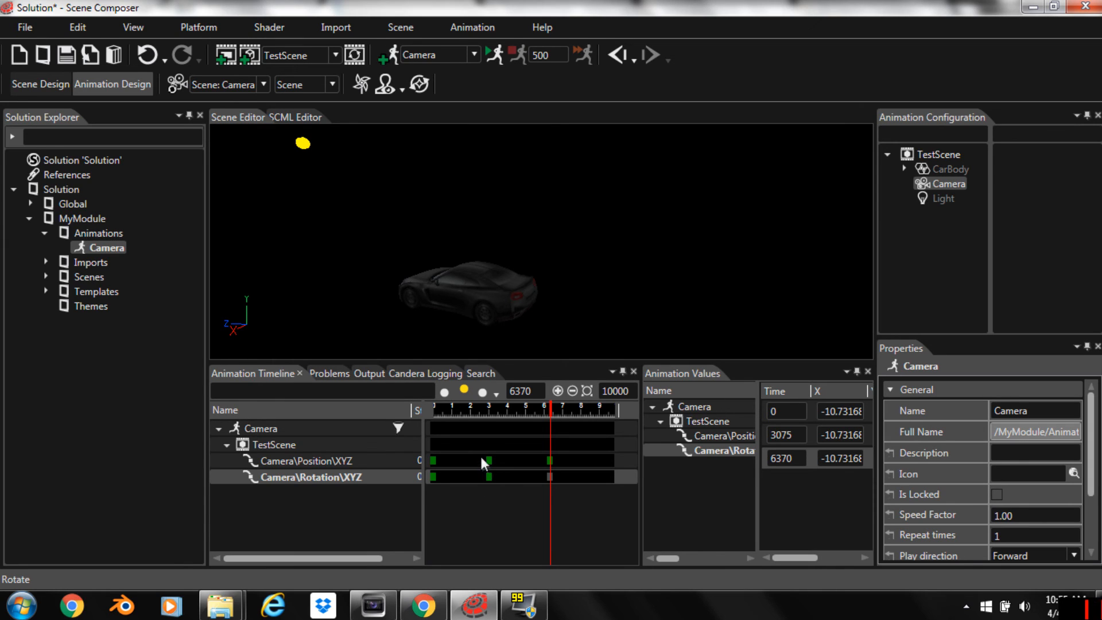
mouse_move(577, 409)
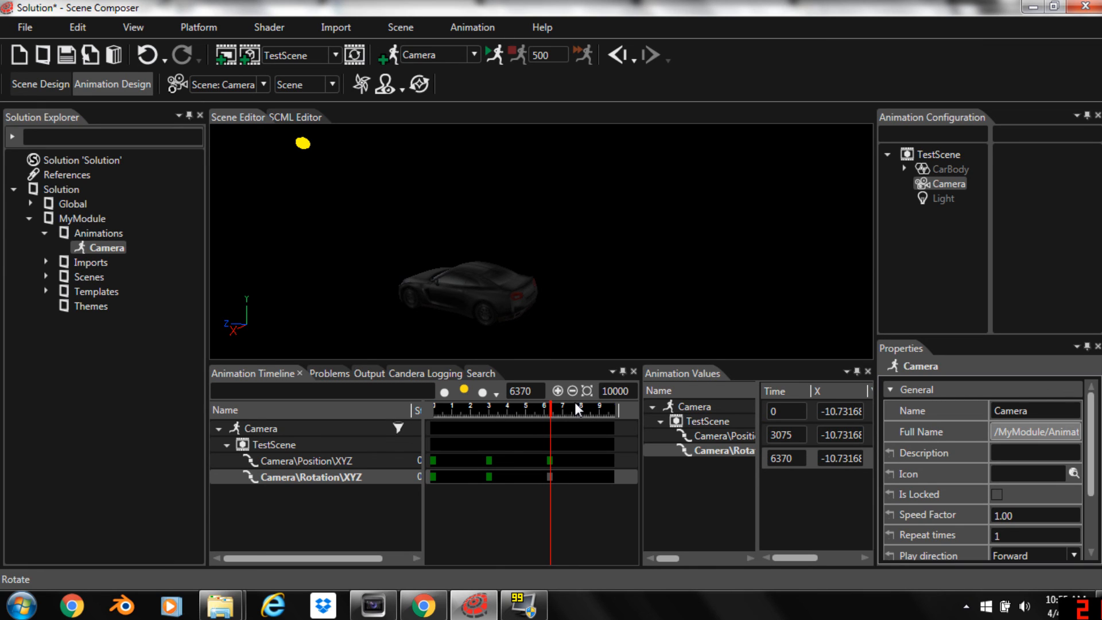
mouse_move(530, 341)
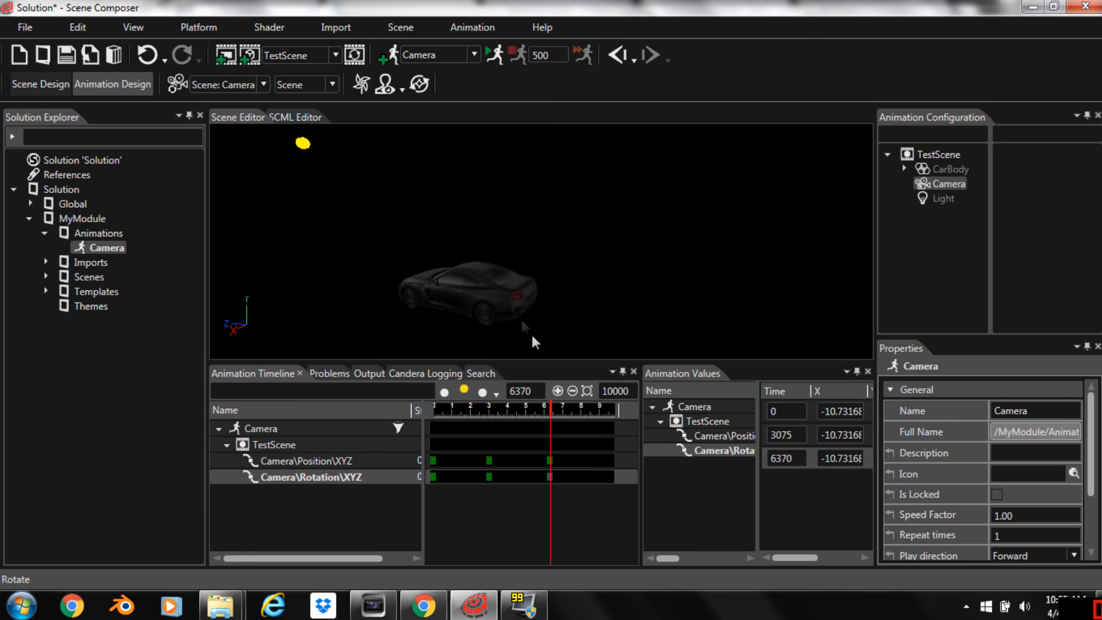
mouse_move(437, 330)
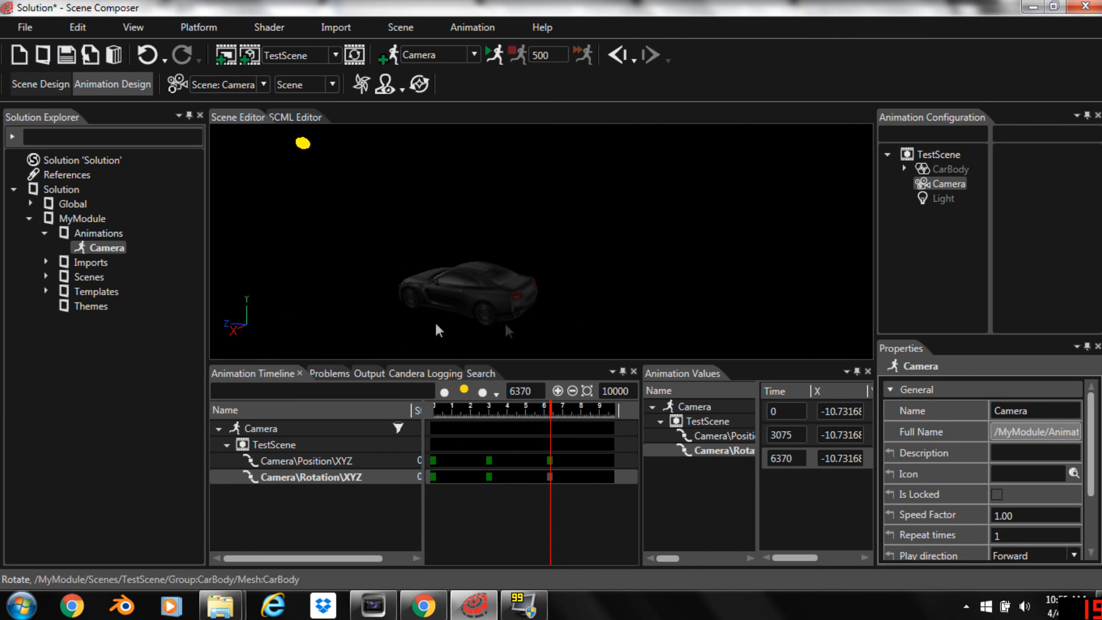
mouse_move(492, 333)
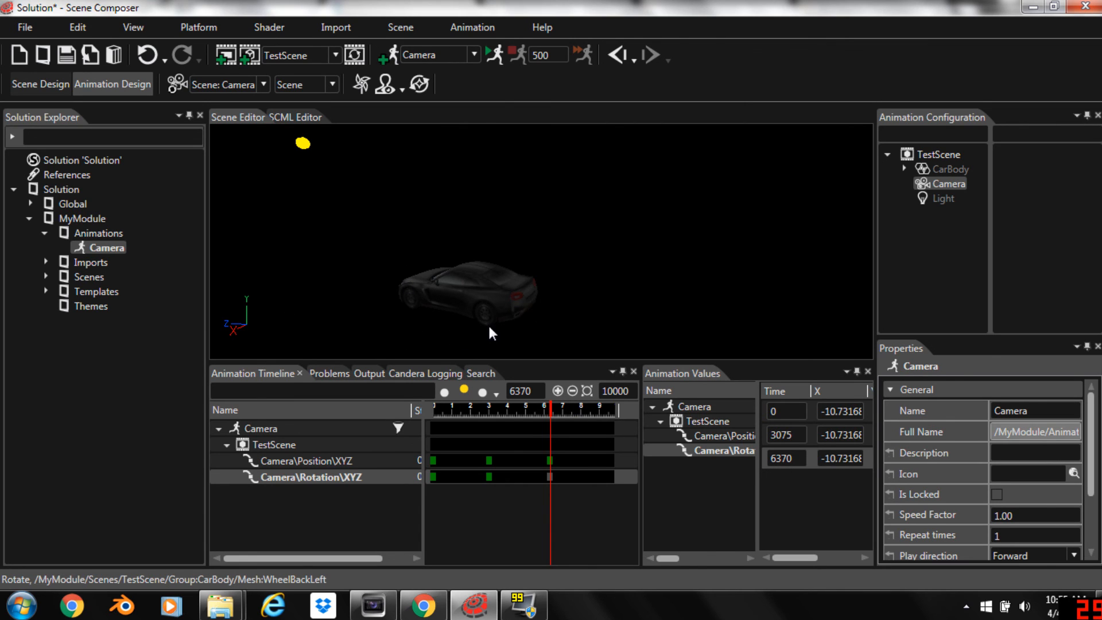